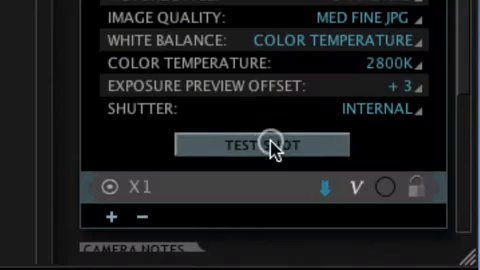
Trigger a test shot with Med Fine JPG, 2800K and +3 exposure offset
{"action": "left_click", "coordinate": [262, 144]}
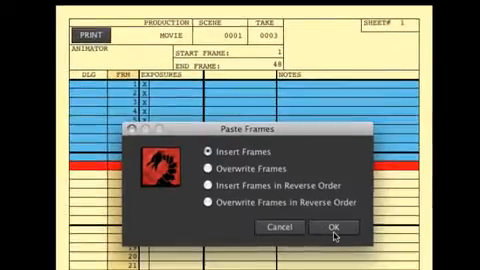
Confirm Insert Frames in the X-Sheet's Paint Frames dialog
{"action": "left_click", "coordinate": [334, 228]}
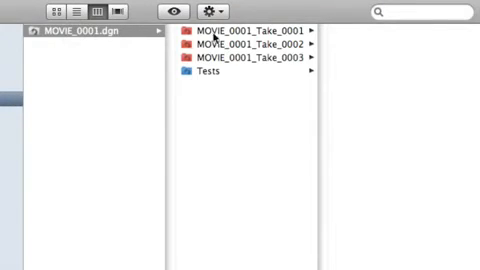
Pick out the MOVIE_0001_Take_0003 folder beside MOVIE_0001.dgn in Finder
{"action": "left_click", "coordinate": [240, 72]}
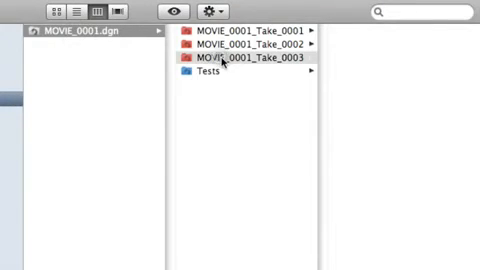